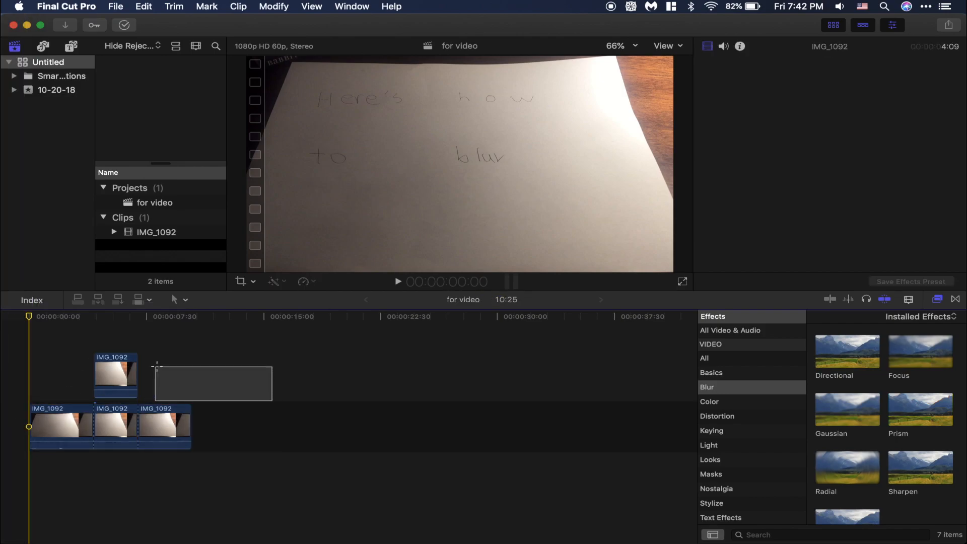
# Remove the connected copy above the storyline, leaving the single IMG_1092 clip.
pyautogui.click(226, 469)
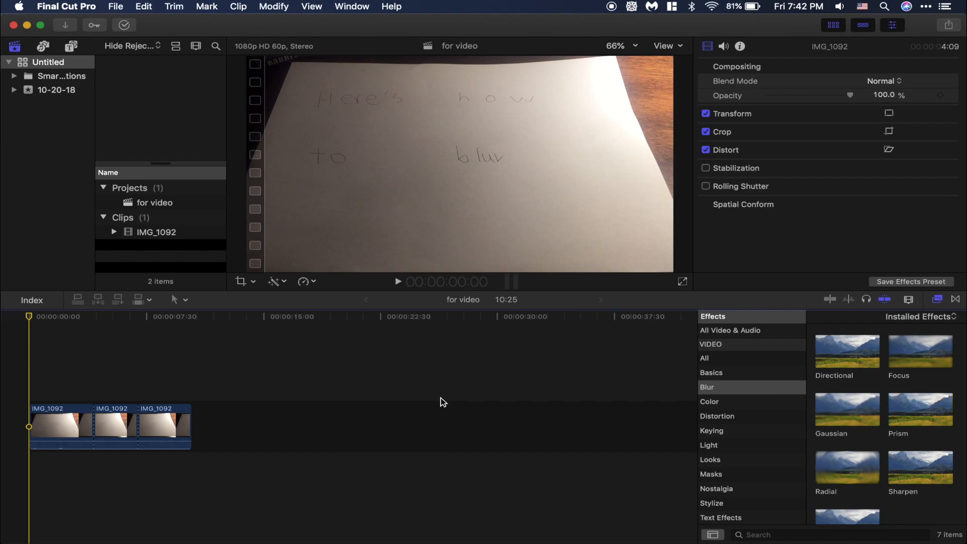
pyautogui.moveTo(495, 128)
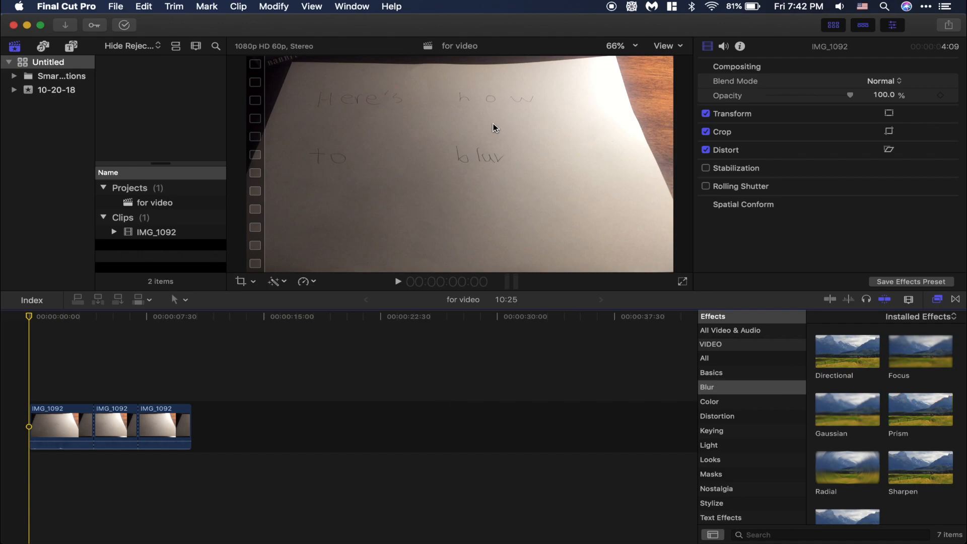
pyautogui.click(712, 430)
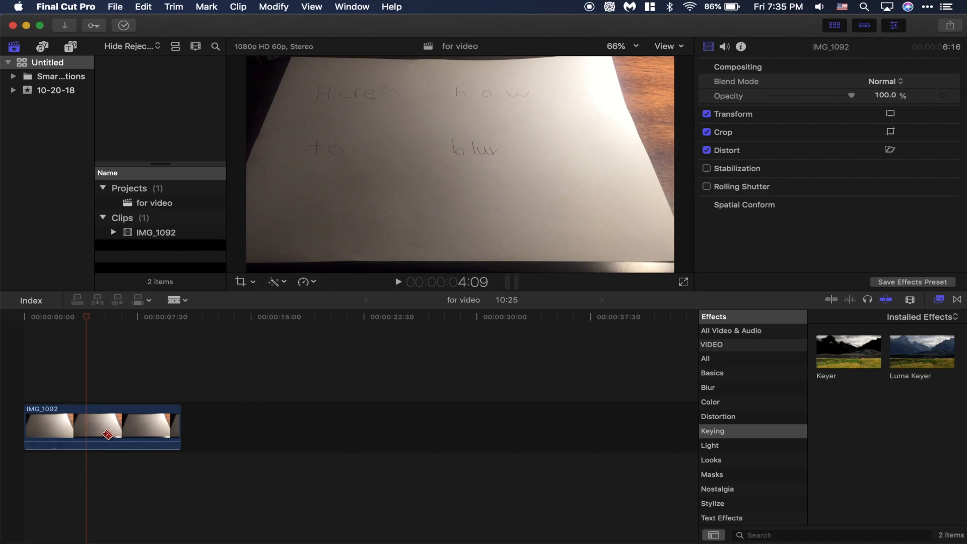
# Blade the IMG_1092 clip twice into three pieces and select the middle one.
pyautogui.click(102, 425)
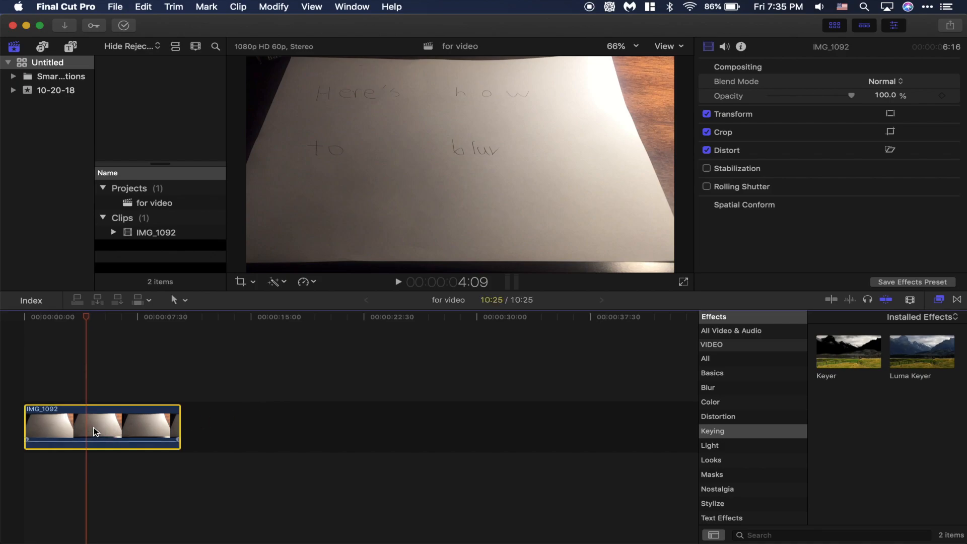
pyautogui.press('b')
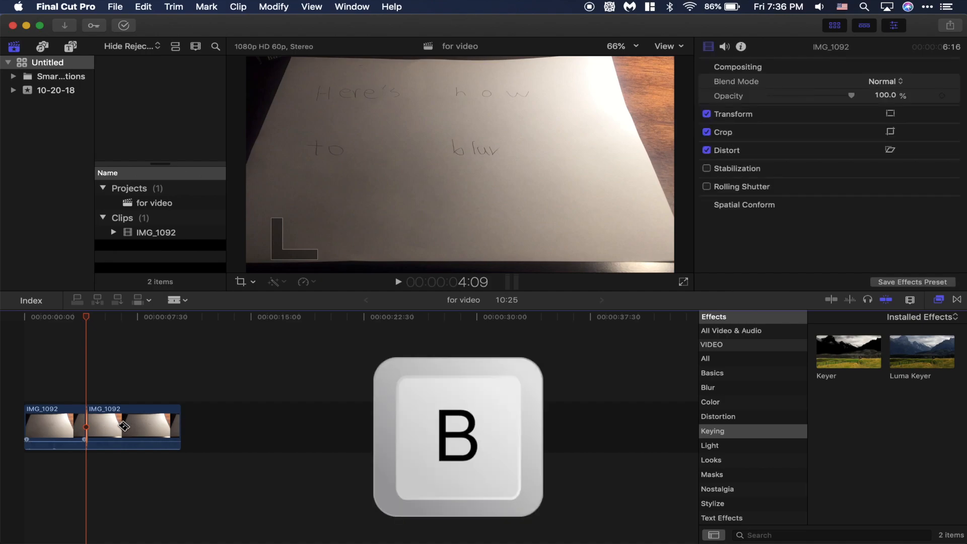
pyautogui.click(132, 426)
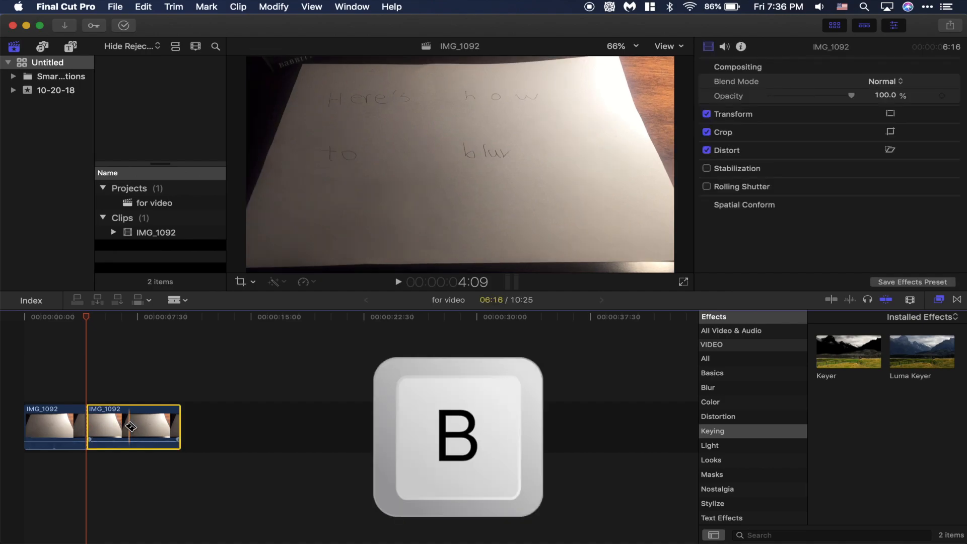
pyautogui.press('b')
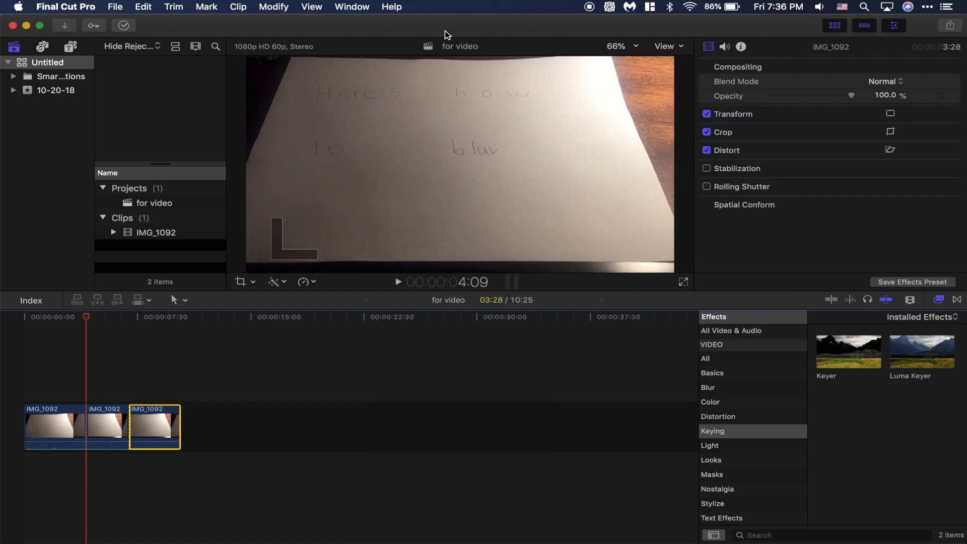
pyautogui.click(108, 425)
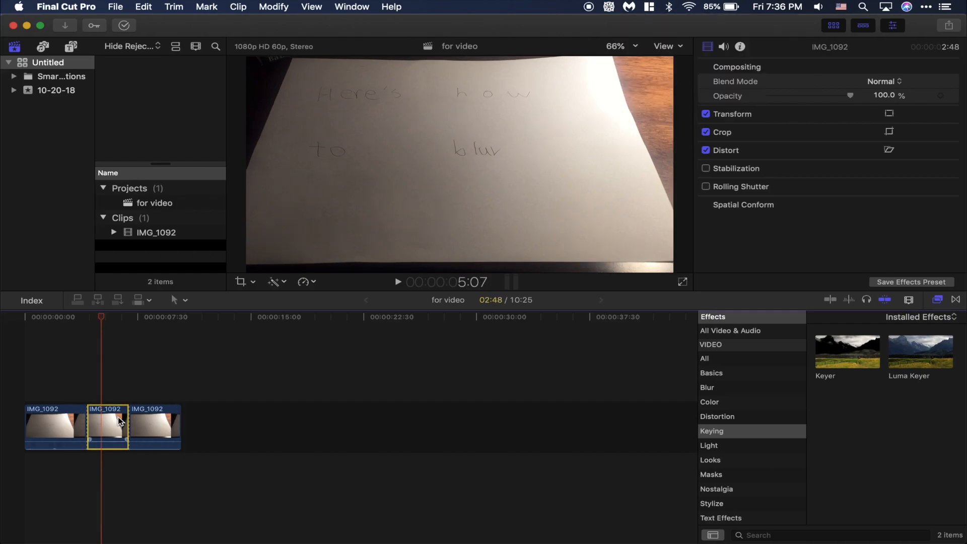
# Copy the middle piece, then start cropping the Gaussian-blurred connected copy in the viewer.
pyautogui.press('cmd+c')
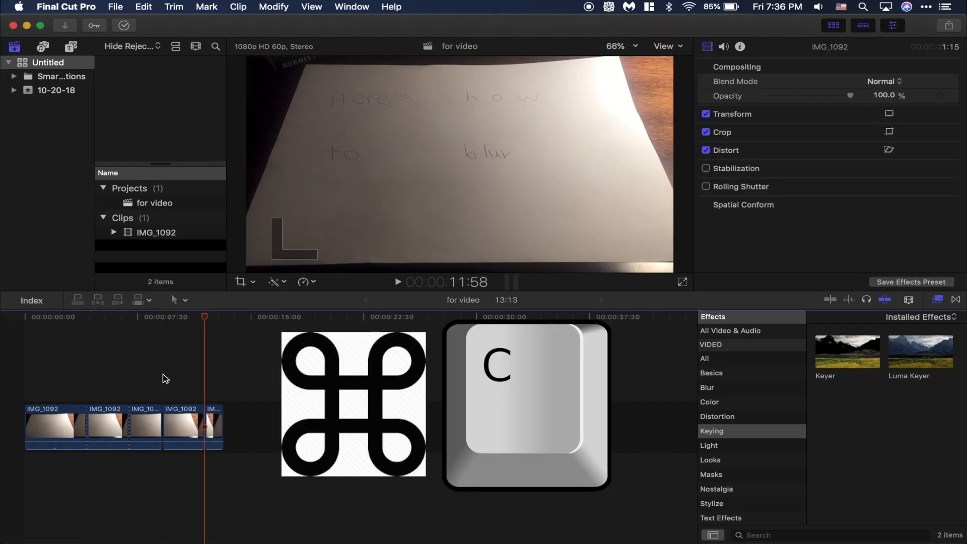
pyautogui.press('cmd+c')
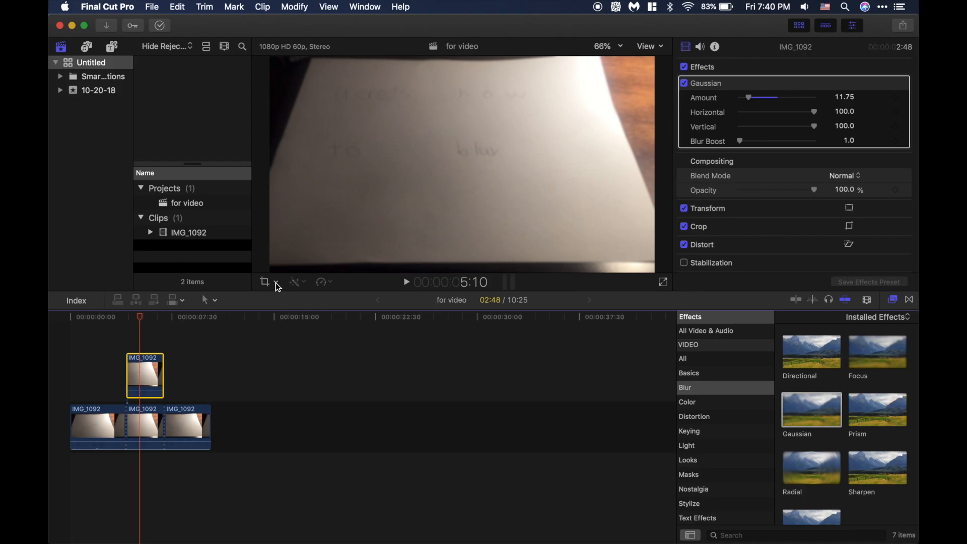
pyautogui.click(265, 282)
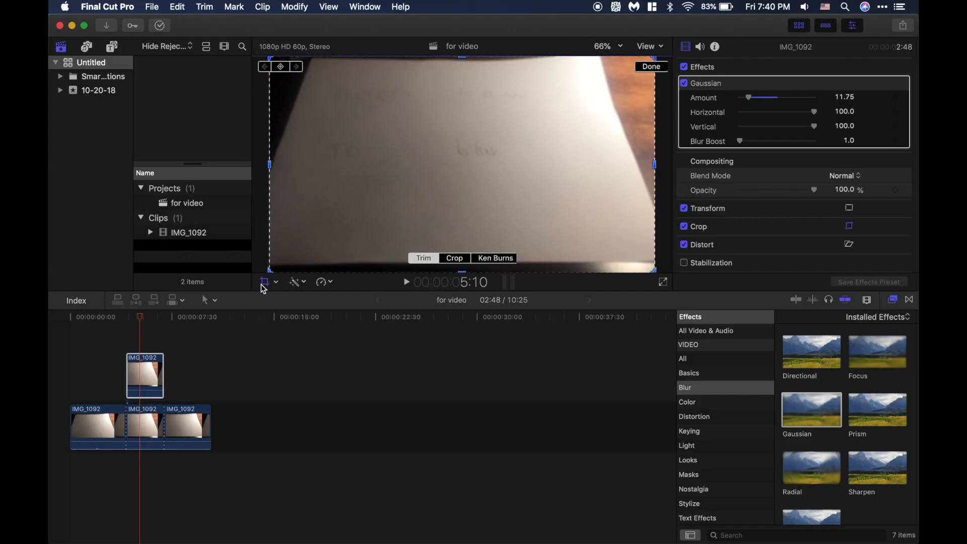